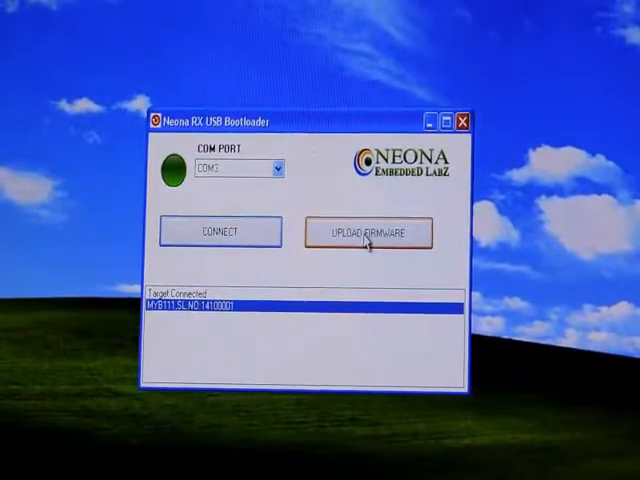
# Start the firmware upload and confirm Yes to upgrade the connected target's firmware.
pyautogui.click(368, 232)
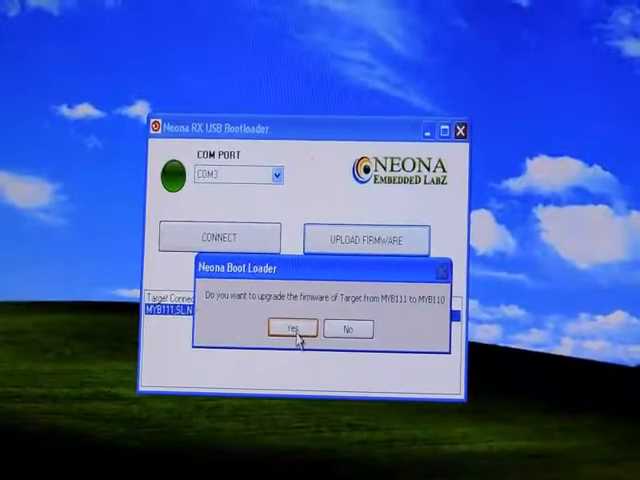
pyautogui.click(288, 330)
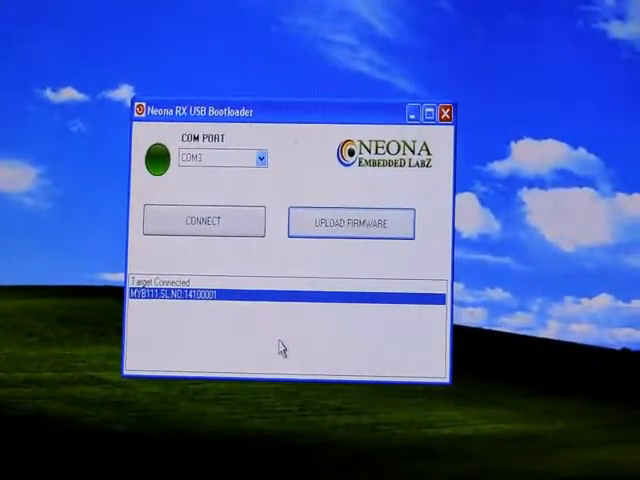